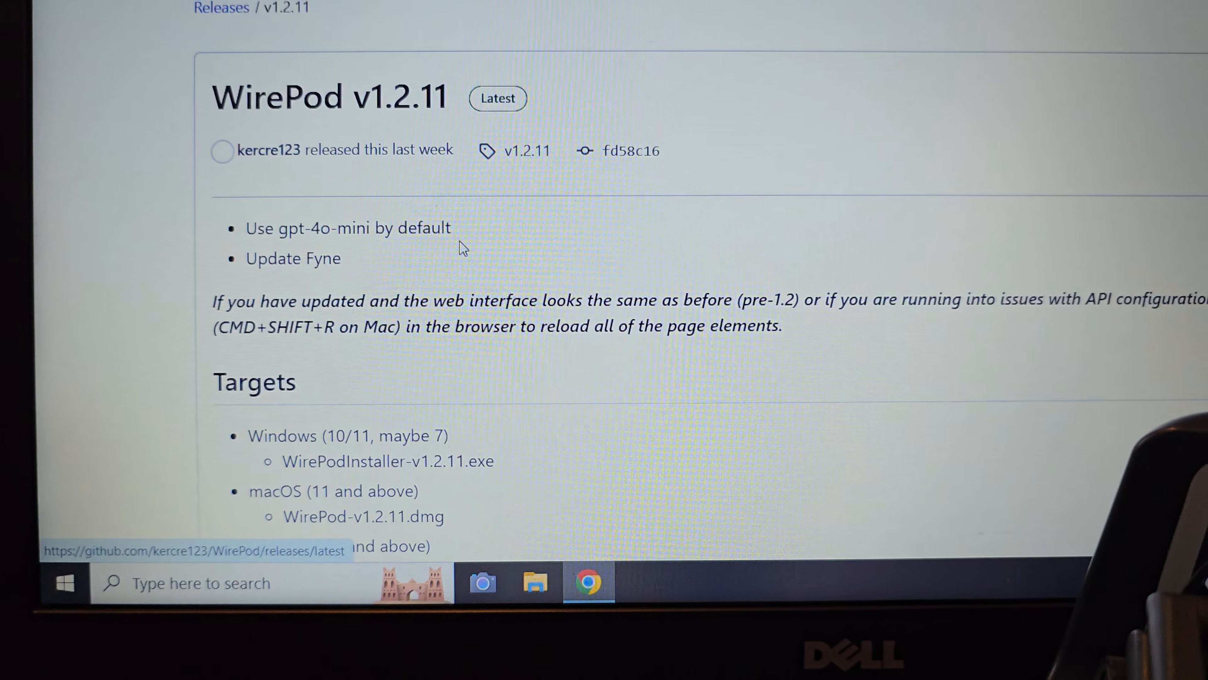
- Continue the install with auto-launch after login on and configurator port 8080
scroll("down", 3)
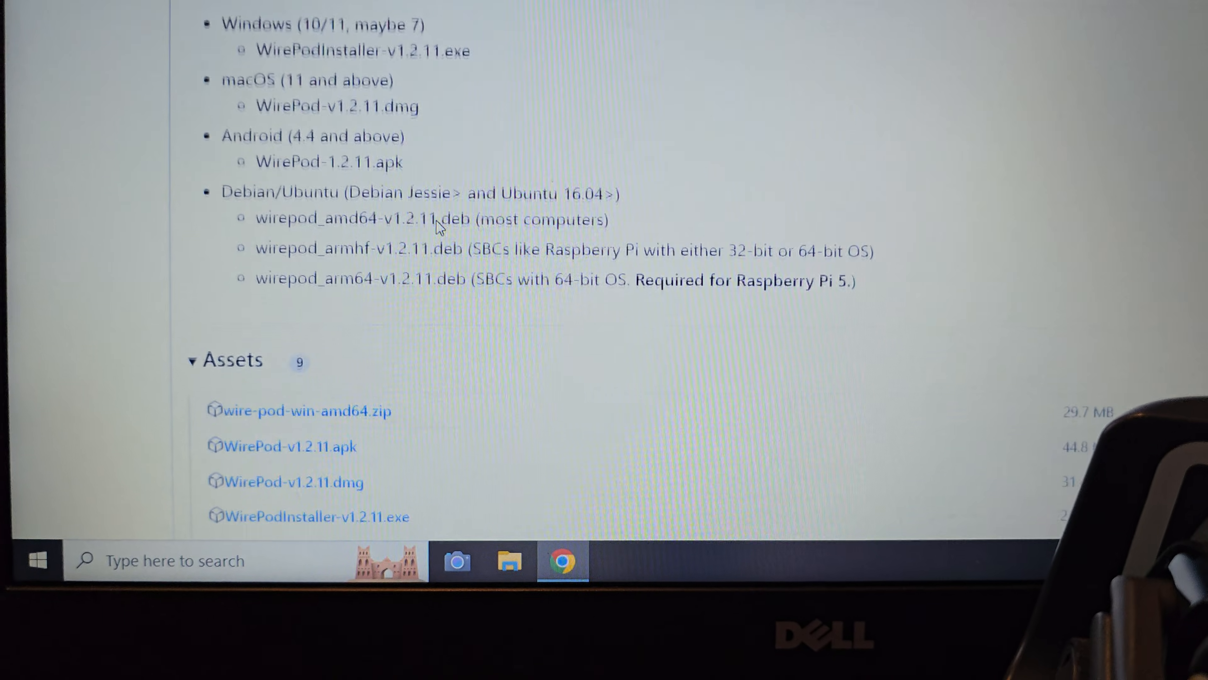
scroll("down", 3)
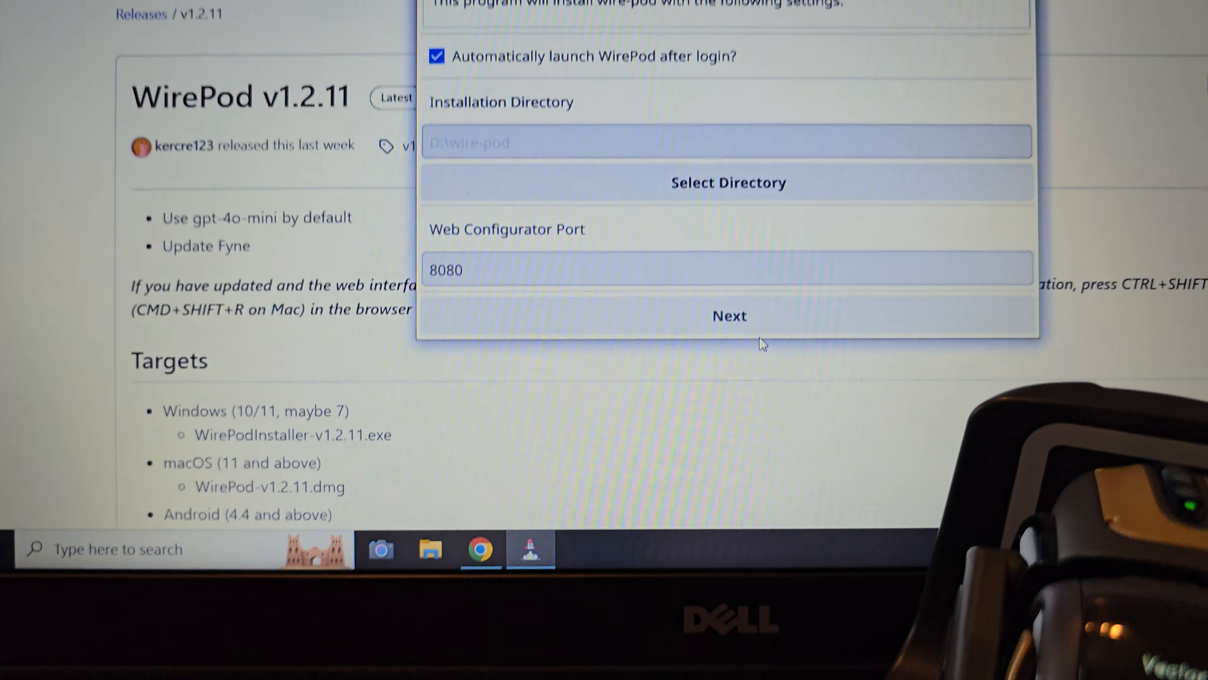
left_click(730, 316)
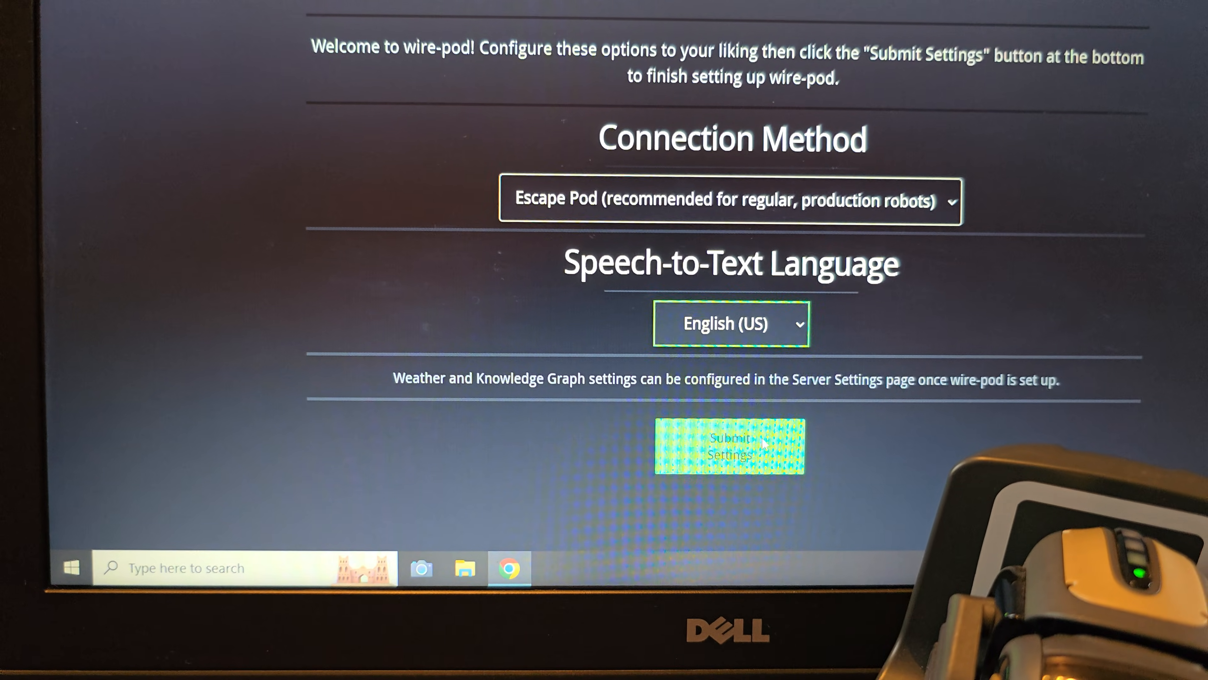
- Submit the initial settings with Escape Pod connection and English (US) speech-to-text
left_click(730, 448)
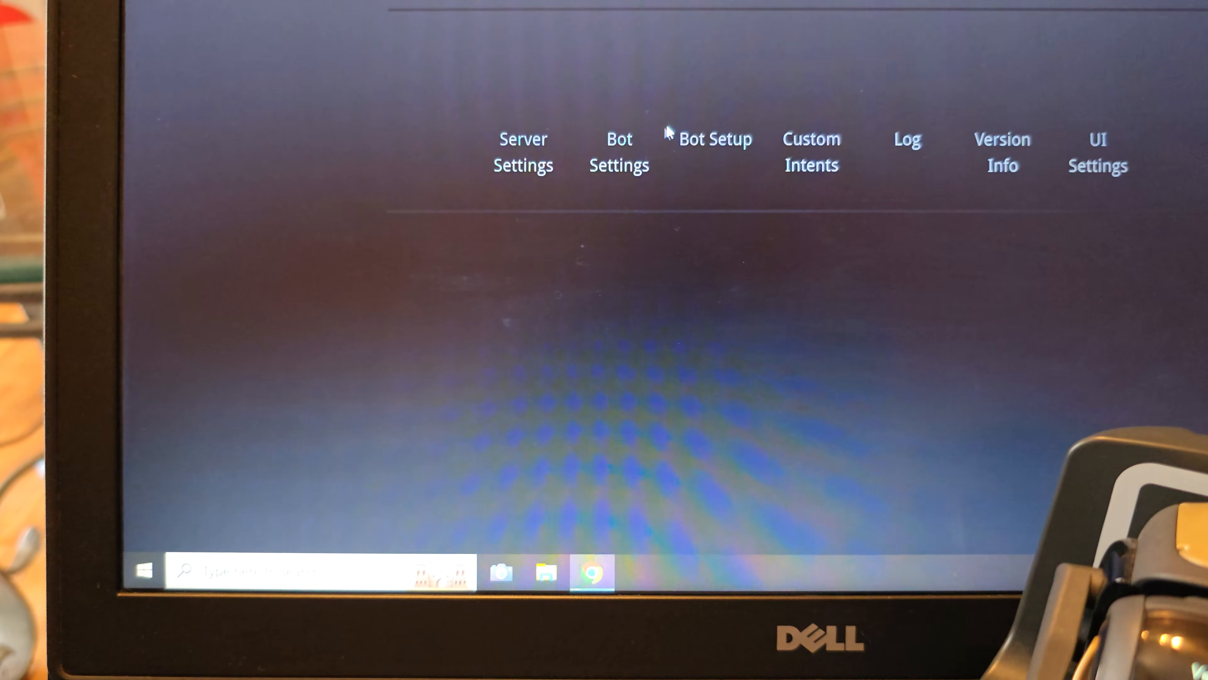
- Show the Bot Setup page's Authentication section pointing to wpsetup.keriganc.com
left_click(713, 138)
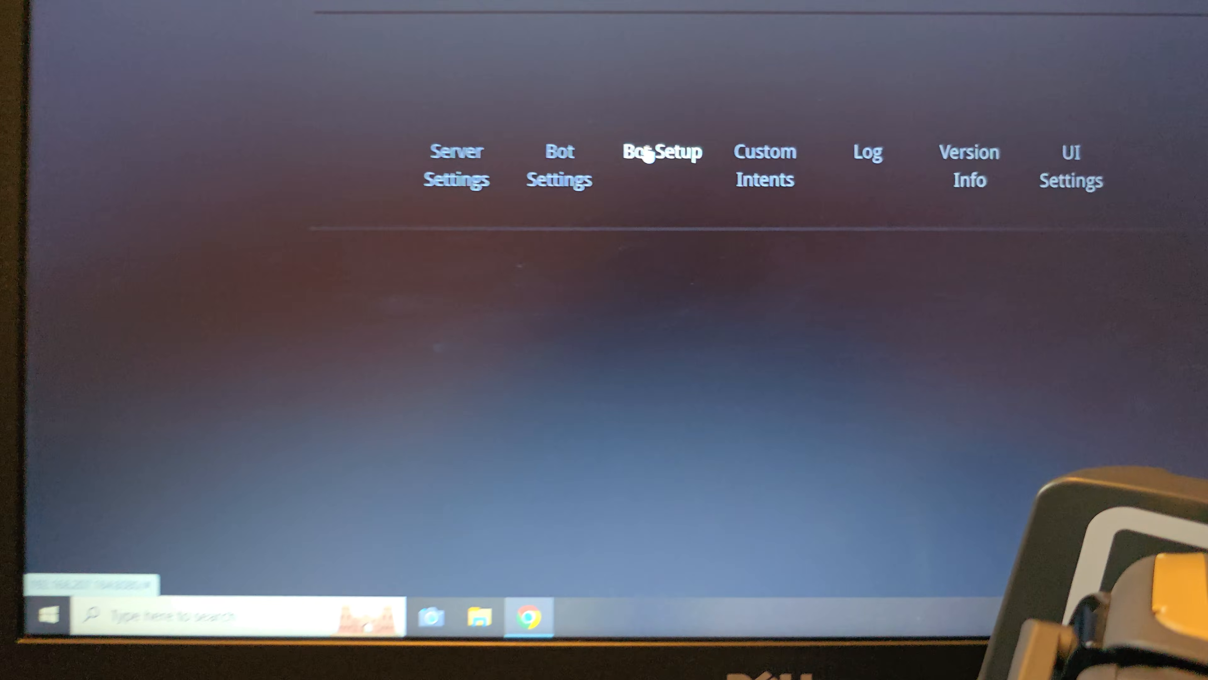
left_click(652, 152)
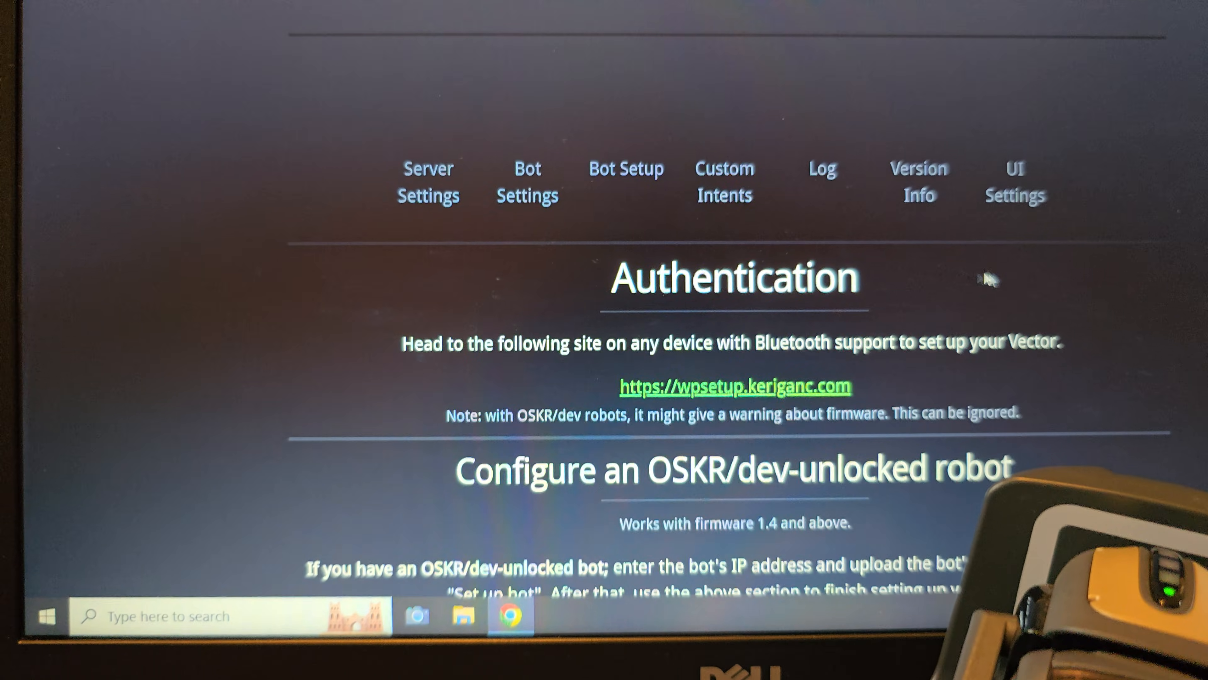
scroll("down", 3)
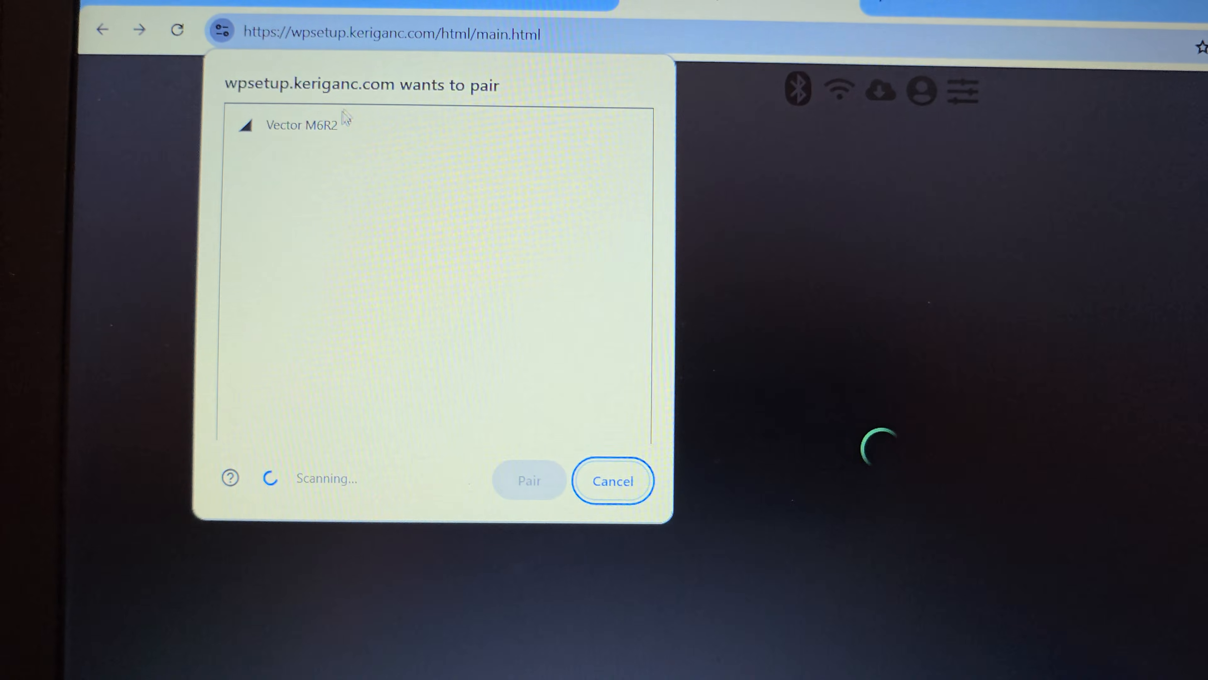
- Choose Vector M6R2 in the Bluetooth pairing request
left_click(338, 128)
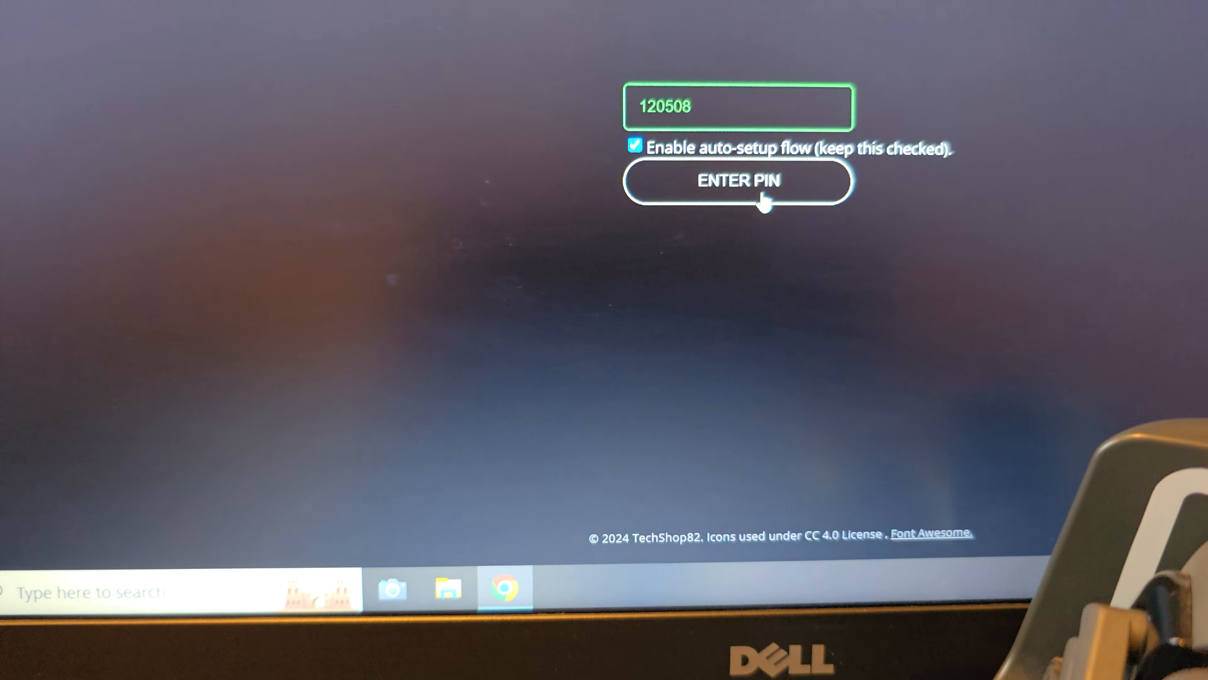
left_click(737, 180)
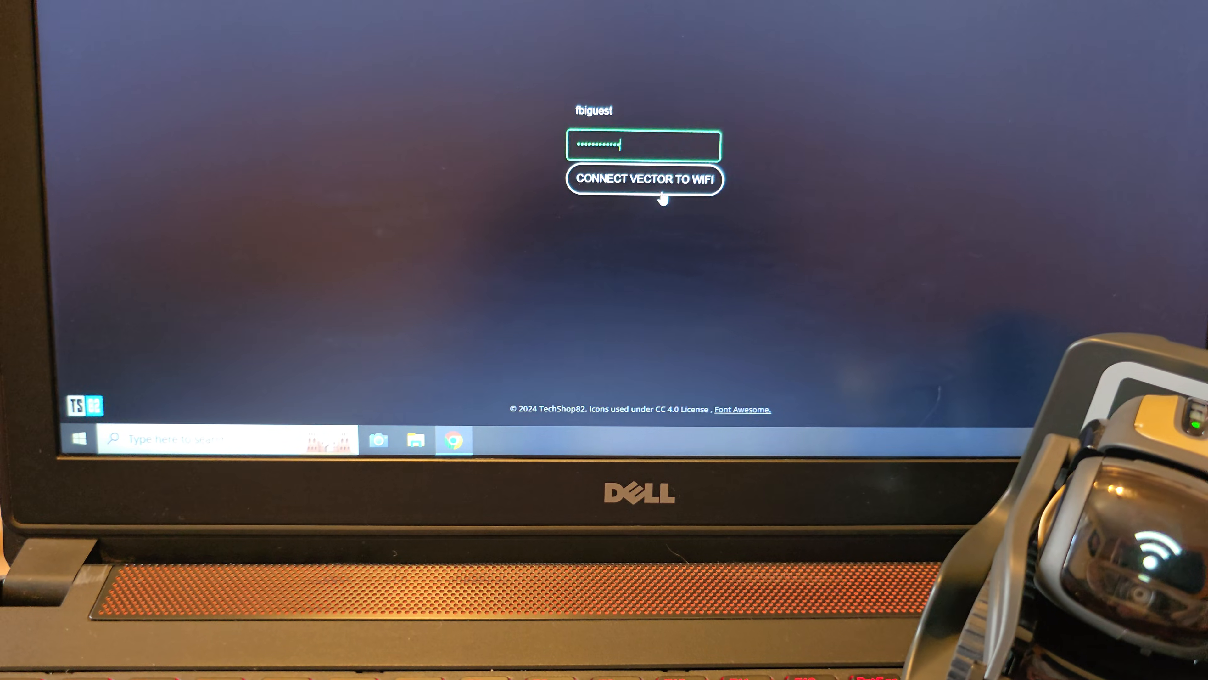
- Send Vector to join the fbiguest Wi-Fi network with its password entered
left_click(663, 197)
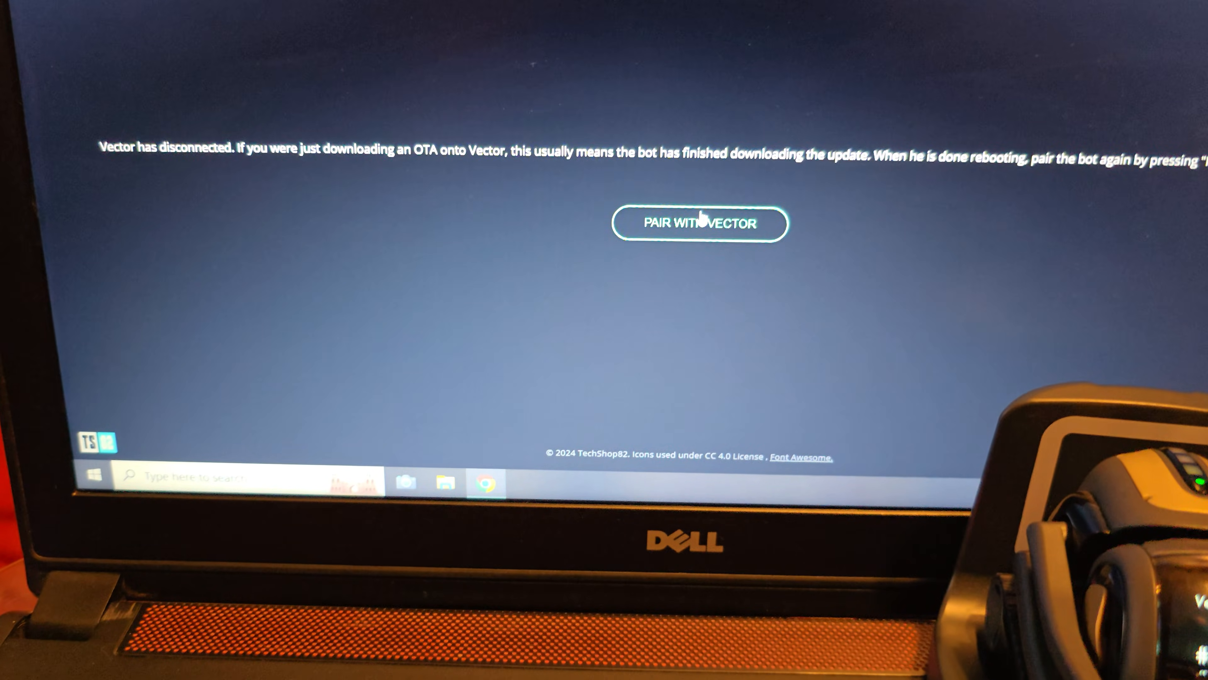
- Re-pair with Vector M6R2 over Bluetooth after the update
left_click(703, 222)
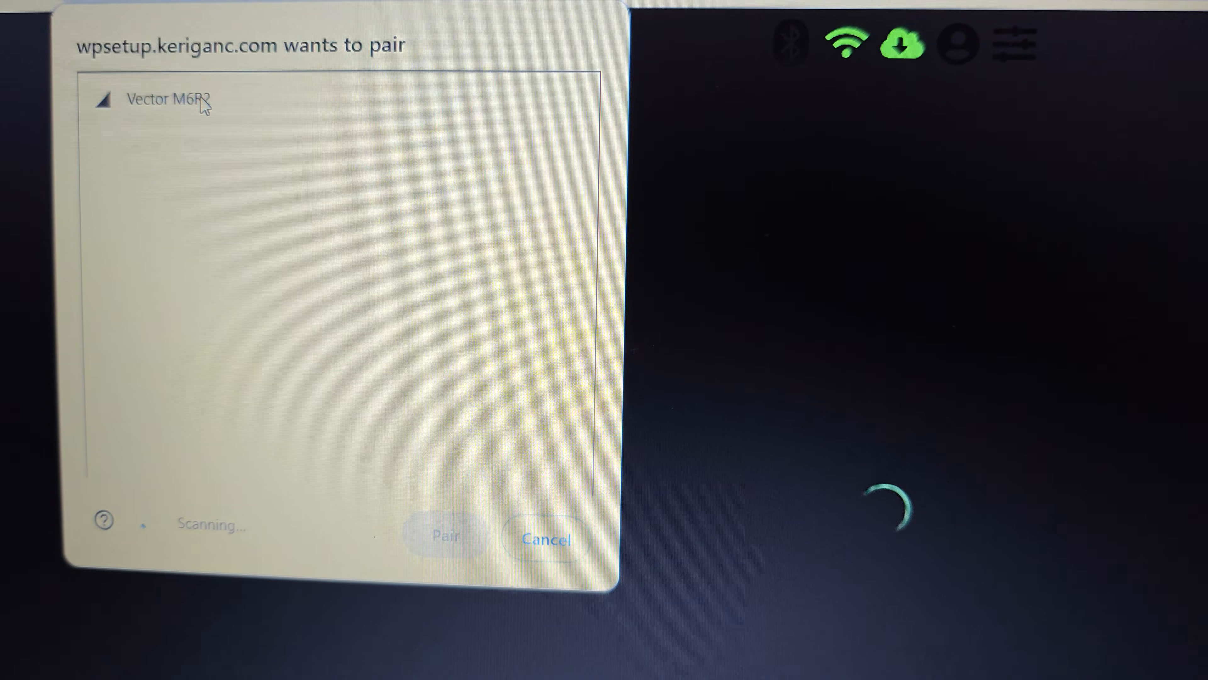
left_click(200, 104)
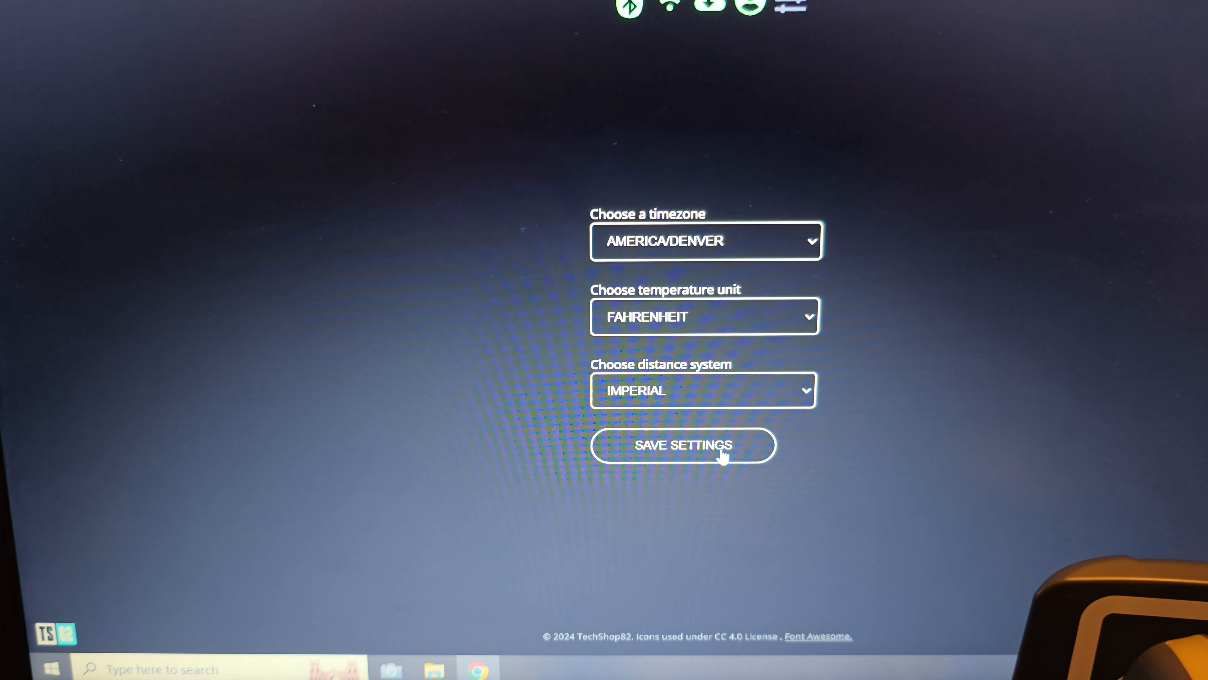
- Save Vector's settings as America/Denver timezone, Fahrenheit and imperial distances
left_click(684, 447)
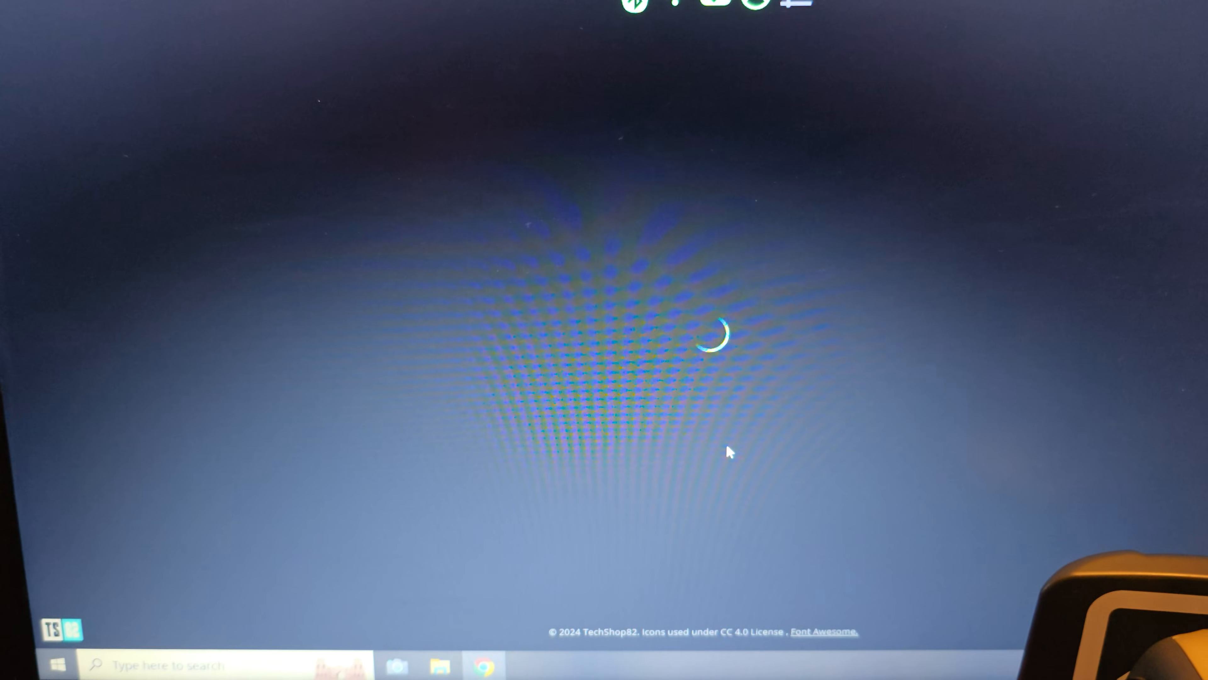